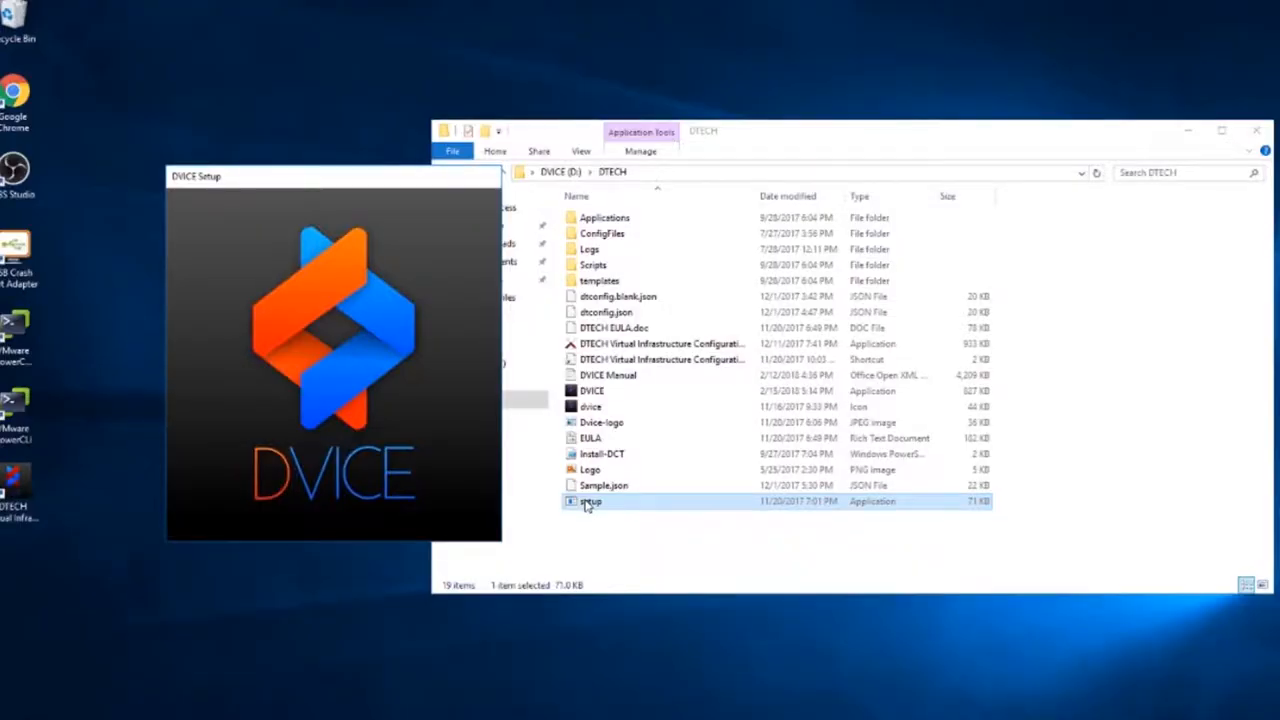
# Step: Install DVICE from setup and accept the end user license agreement
pyautogui.doubleClick(592, 500)
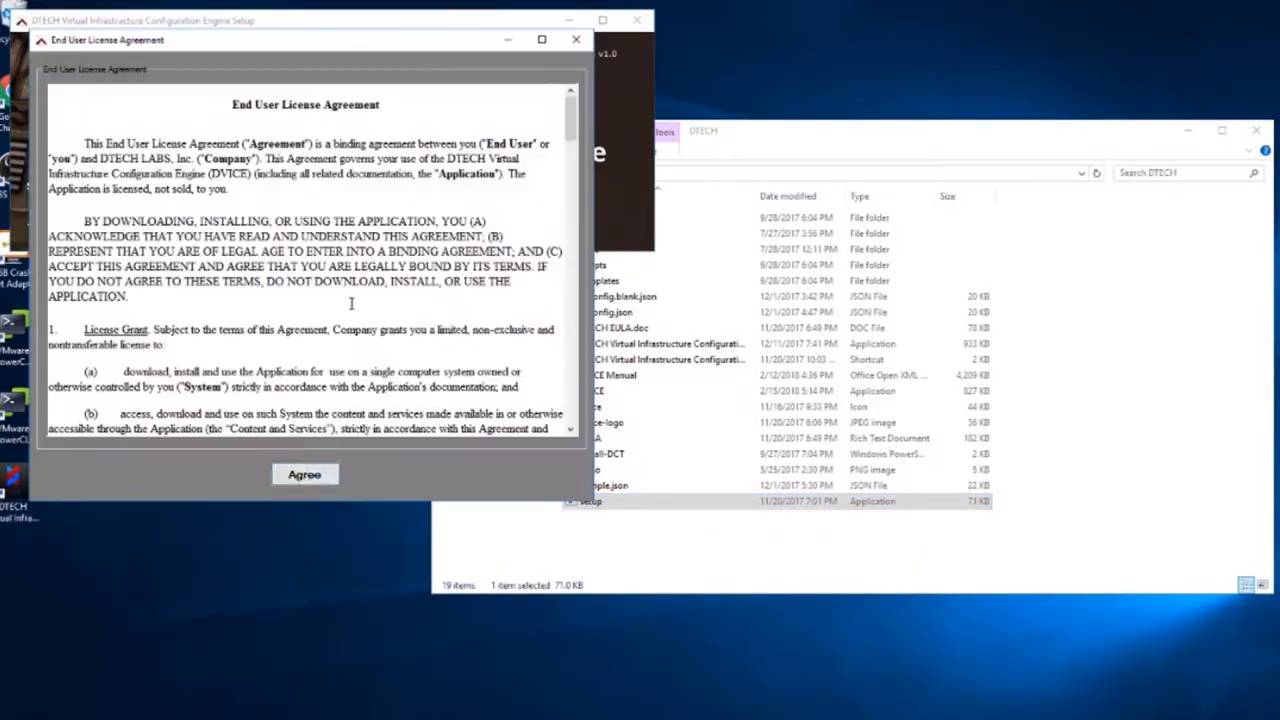
pyautogui.click(304, 474)
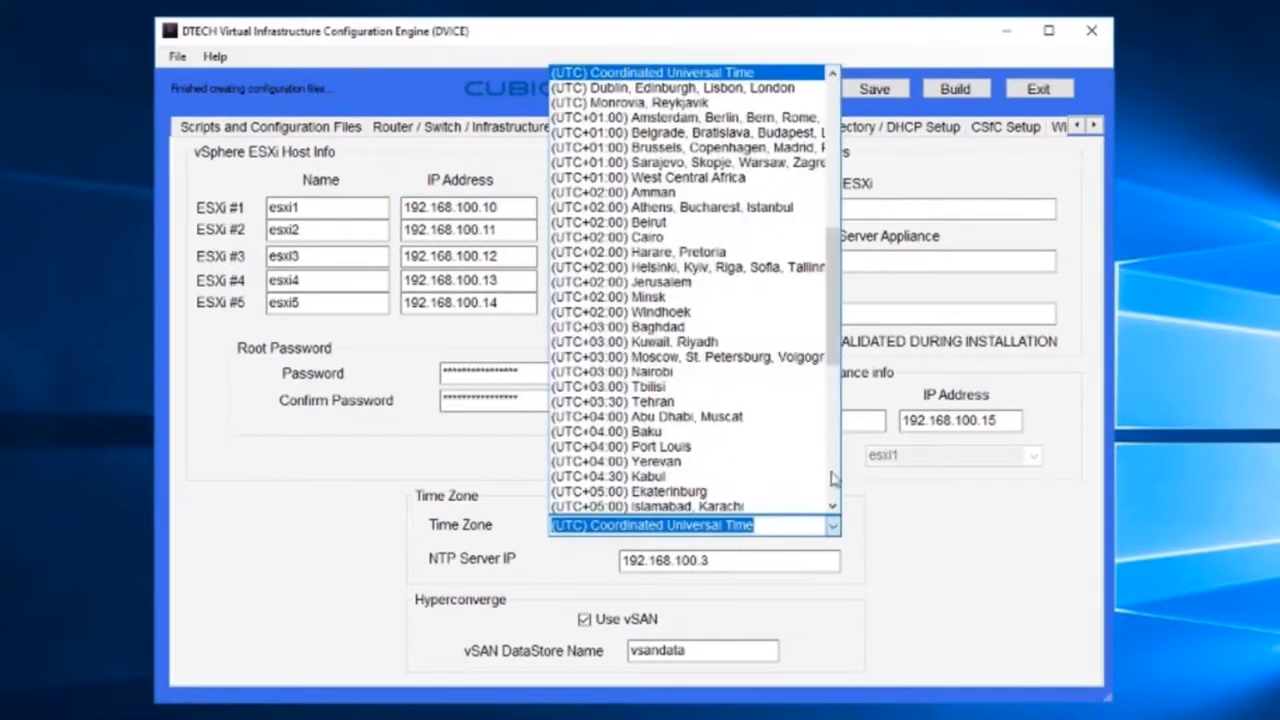
# Step: Read through the Build-ESXiKS .htm log's recorded build steps from the Logs folder
pyautogui.click(954, 88)
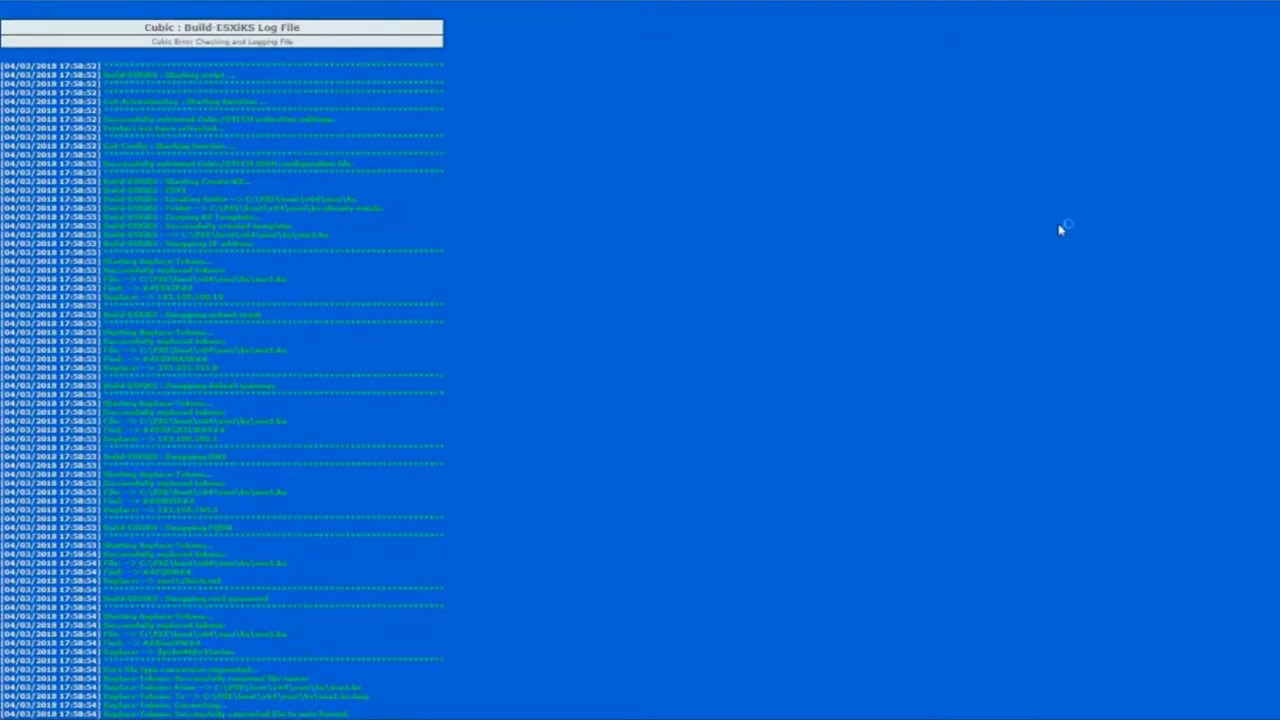
pyautogui.scroll(-3)
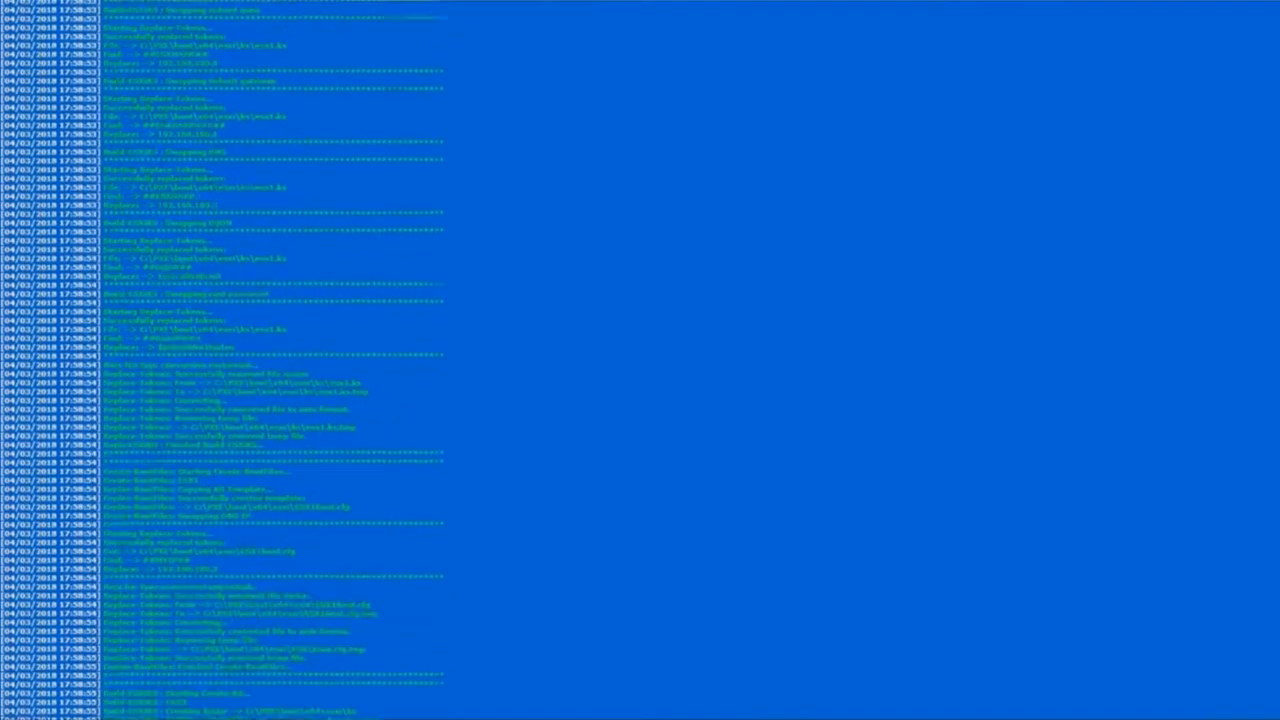
pyautogui.scroll(-3)
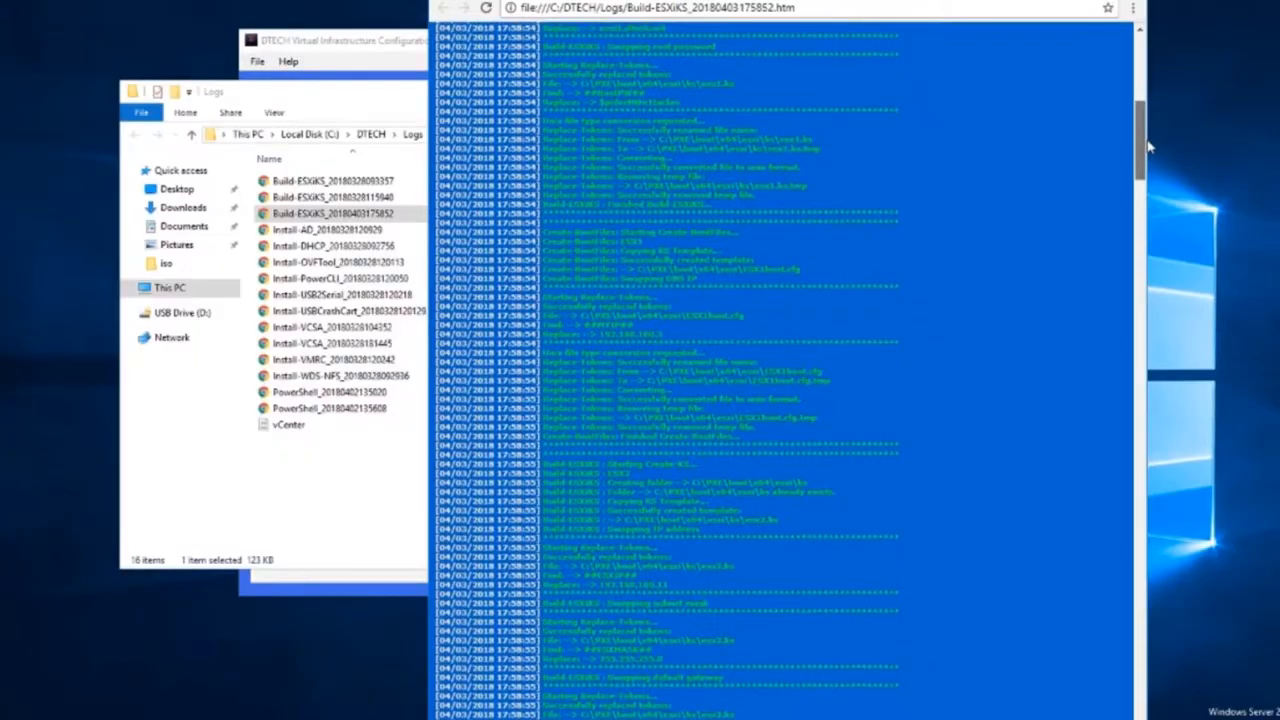
pyautogui.scroll(-3)
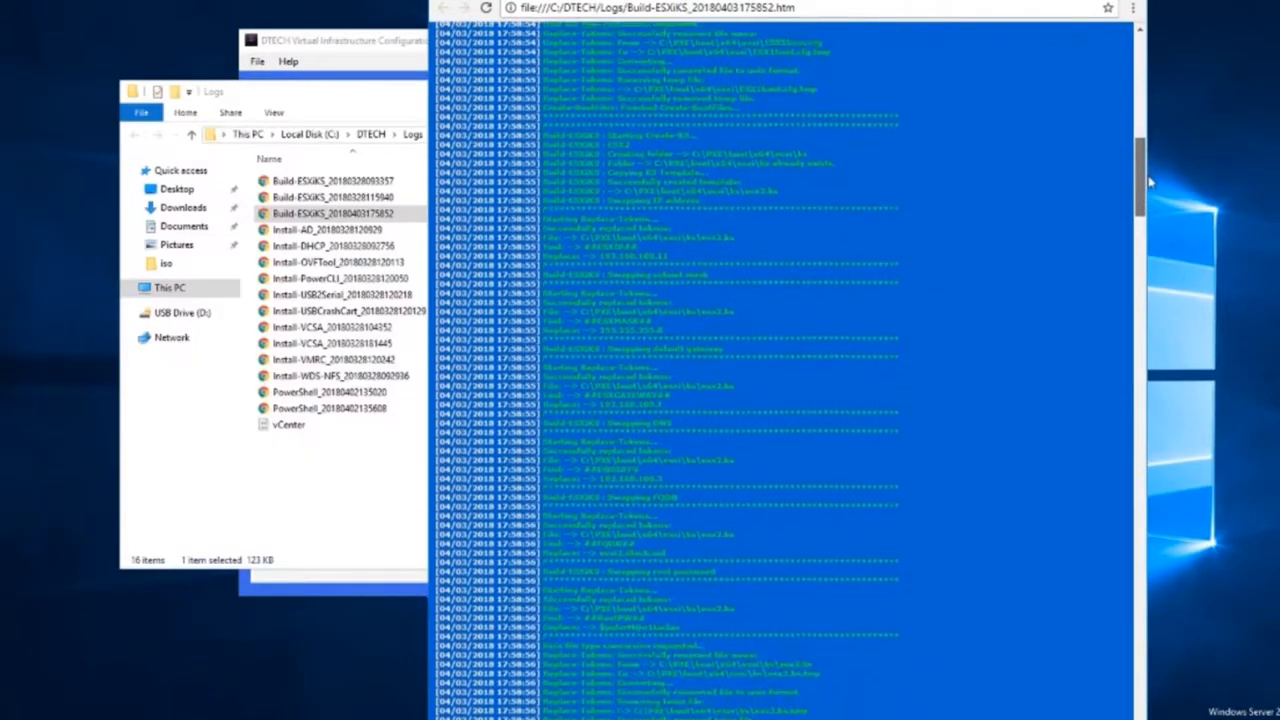
pyautogui.scroll(-3)
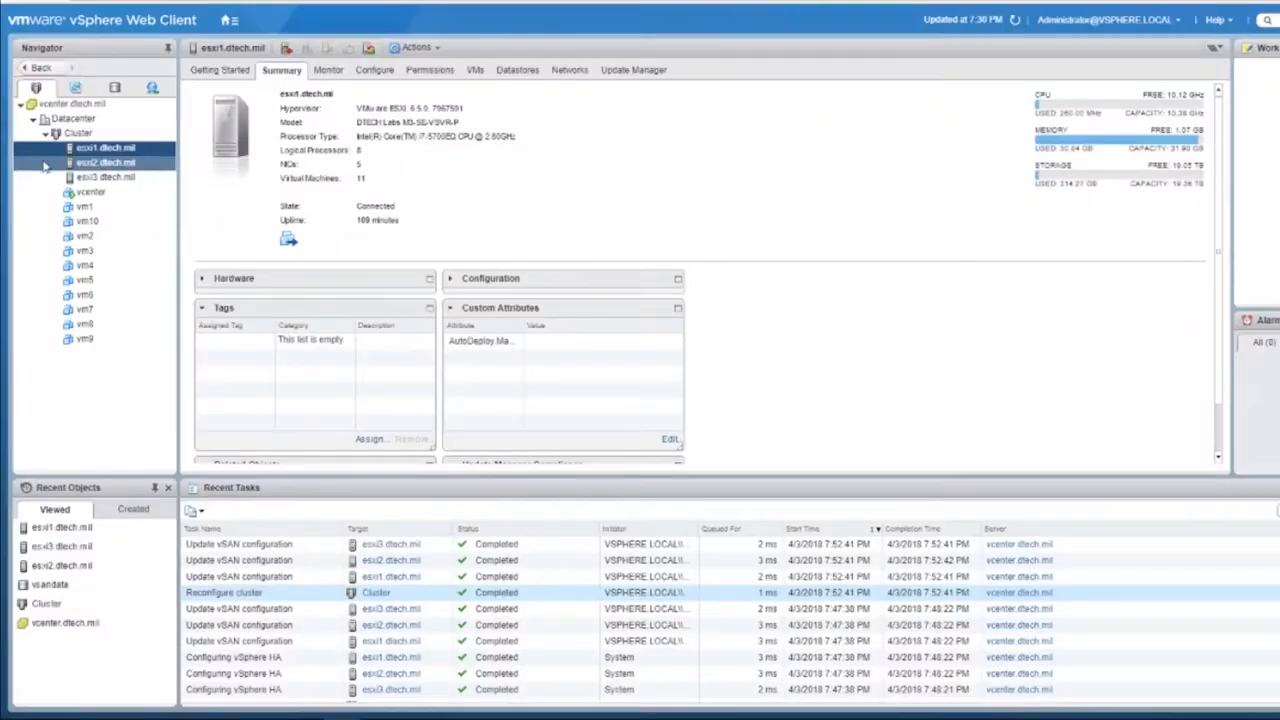
# Step: Select Cluster in the Navigator to reach its vSAN Disk Management view
pyautogui.click(92, 192)
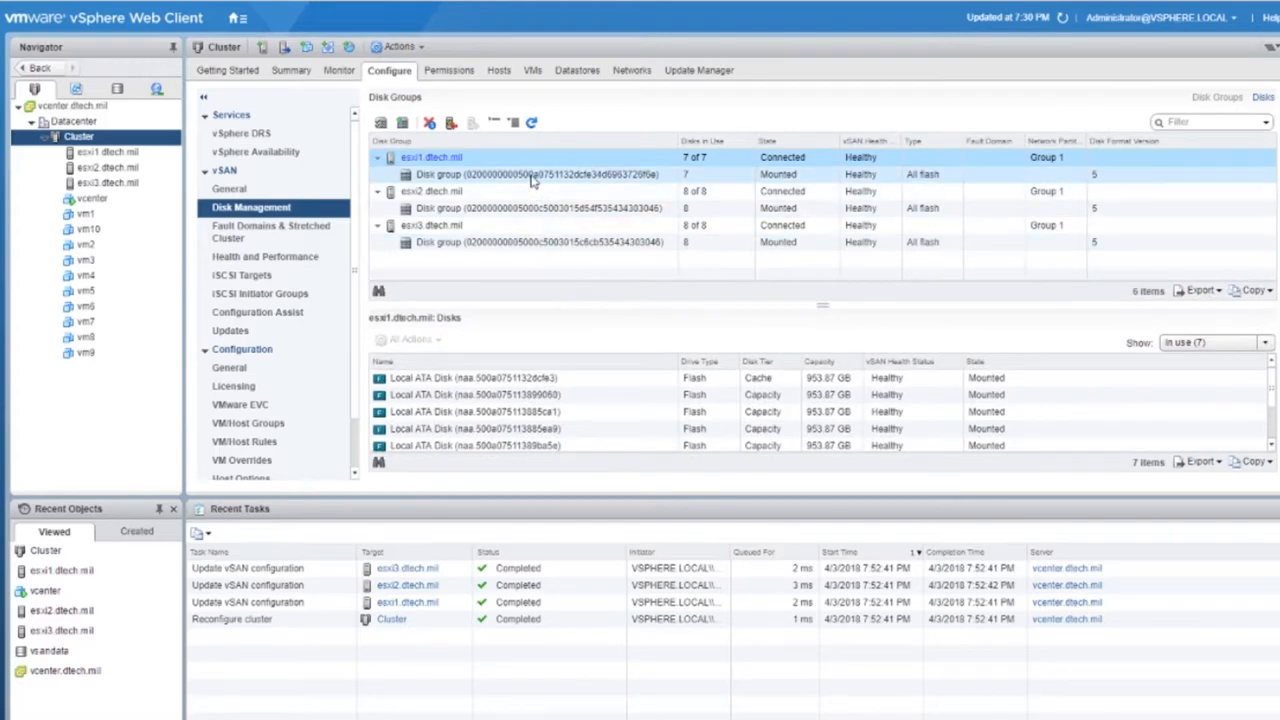
# Step: Inspect esxi2's disk group disks, then view the cluster's vSphere Availability with HA turned on
pyautogui.click(540, 208)
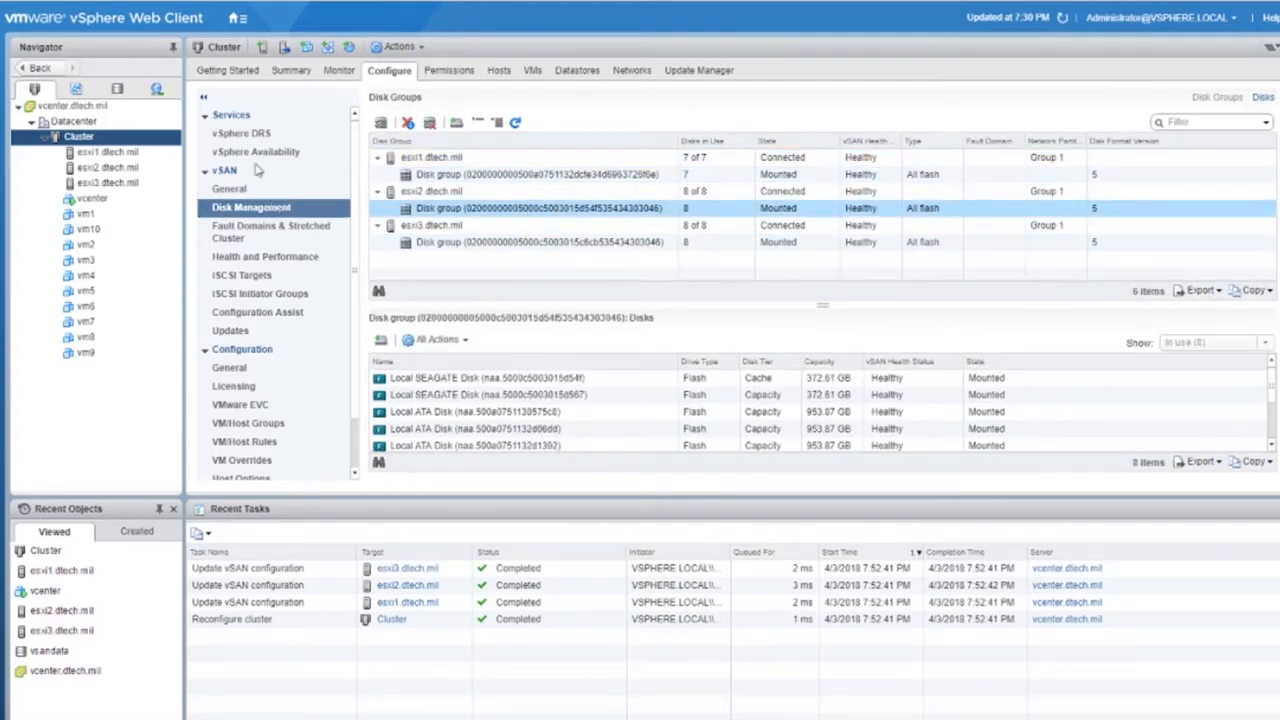
pyautogui.click(256, 152)
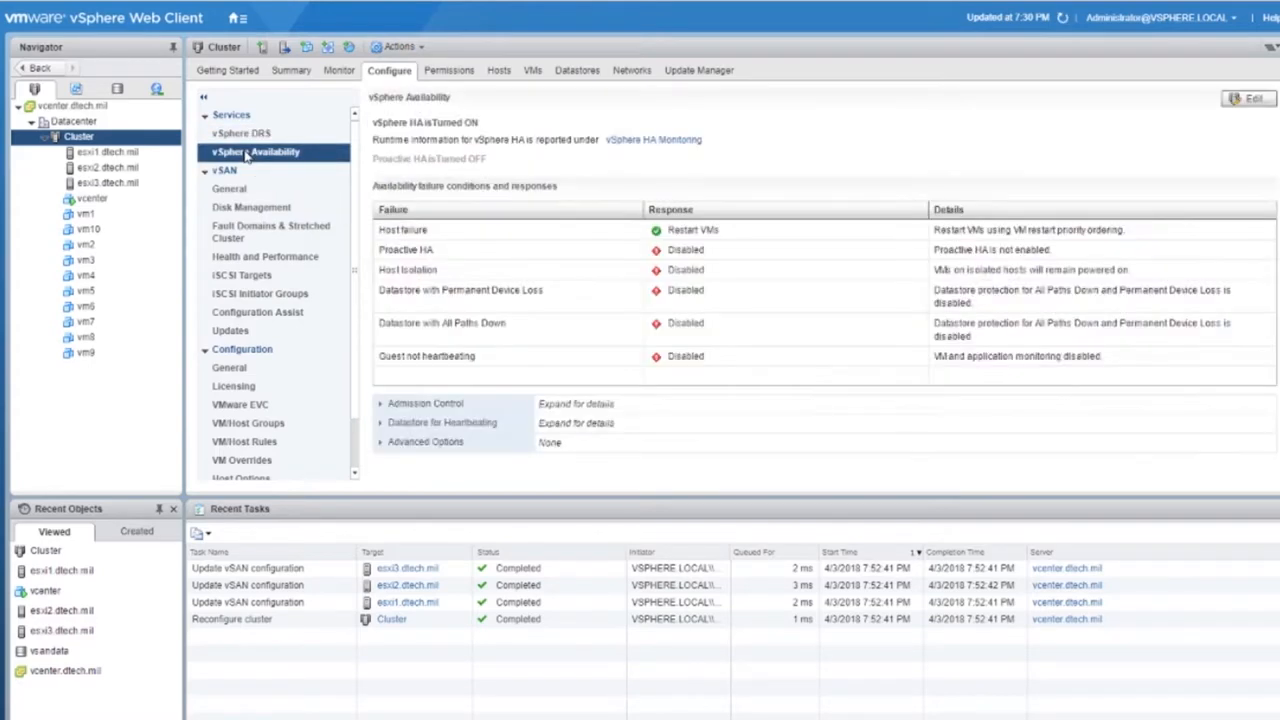
pyautogui.click(108, 152)
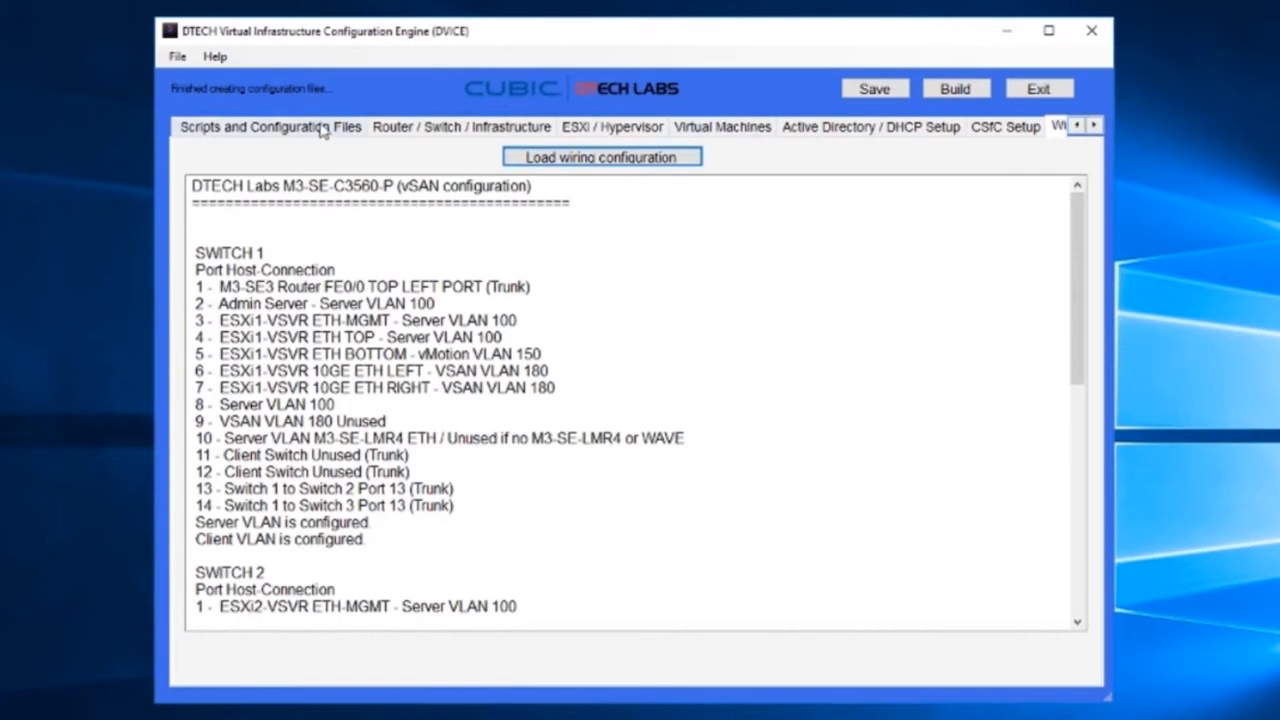
# Step: Show the Virtual Machines list via the Scripting and Configuration Files section
pyautogui.click(268, 126)
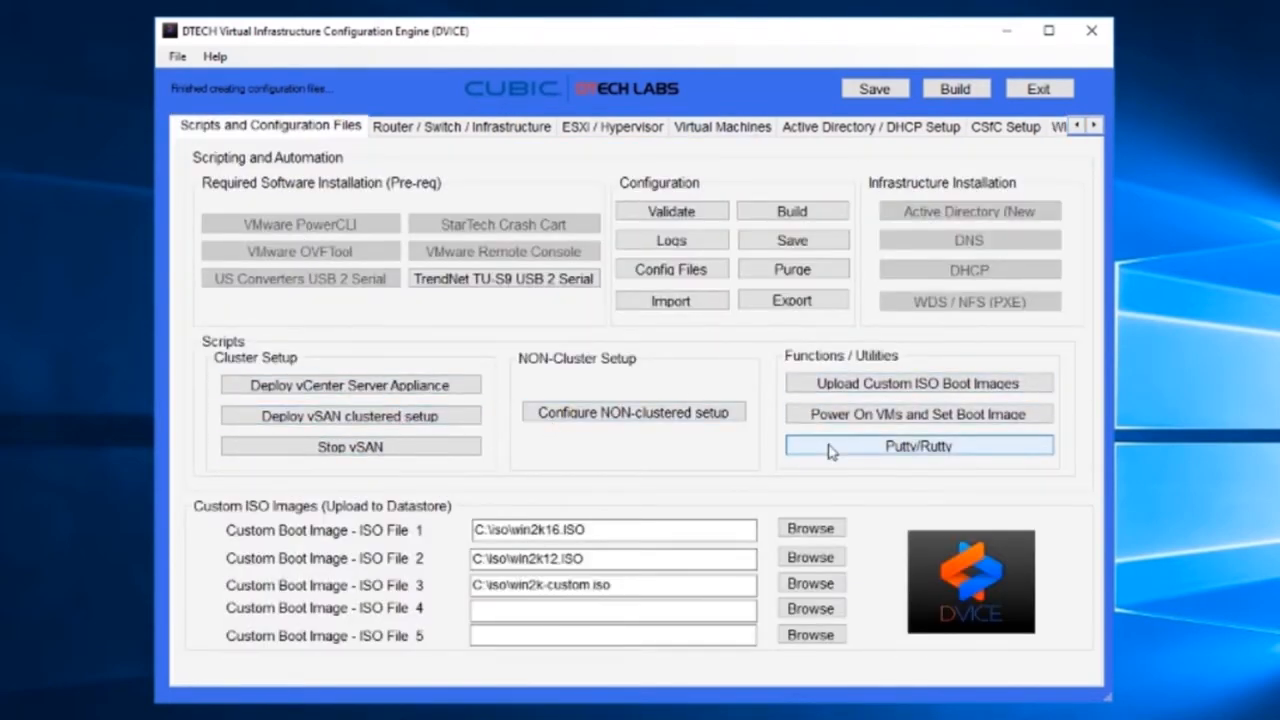
pyautogui.click(722, 126)
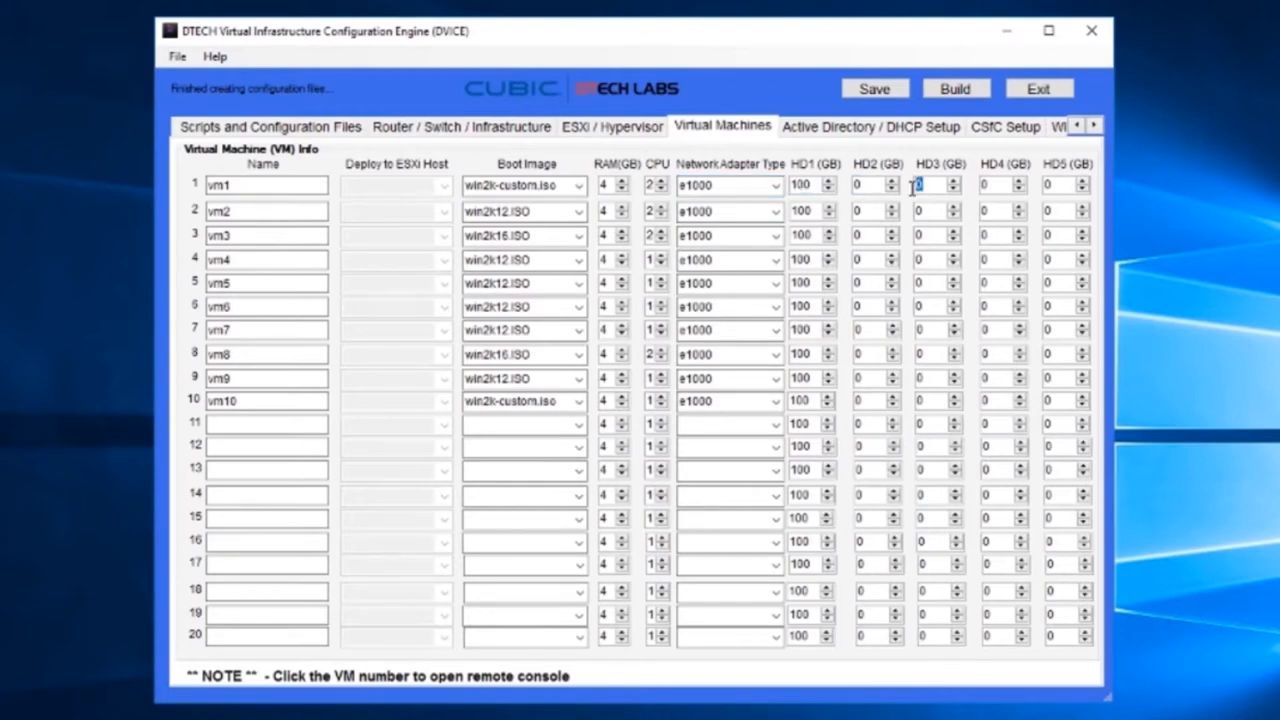